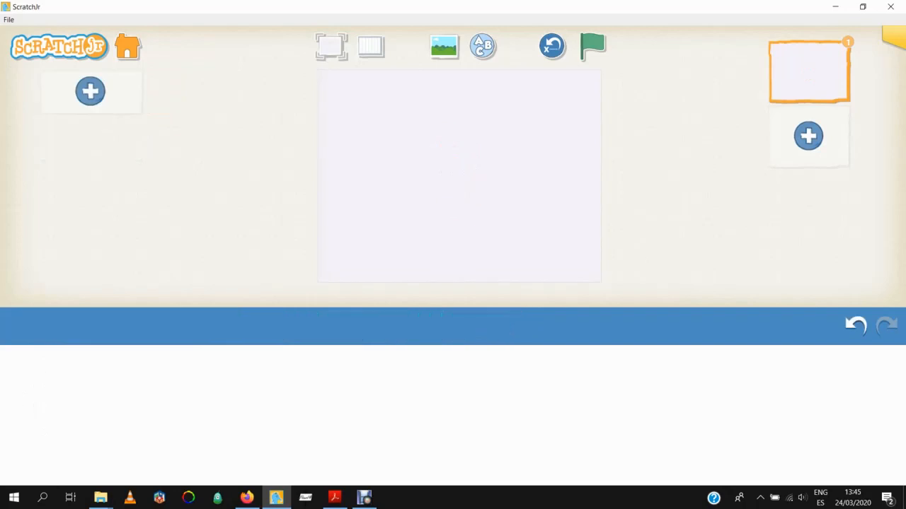
# - Set the stage backdrop to the river meadow scene
pyautogui.click(443, 46)
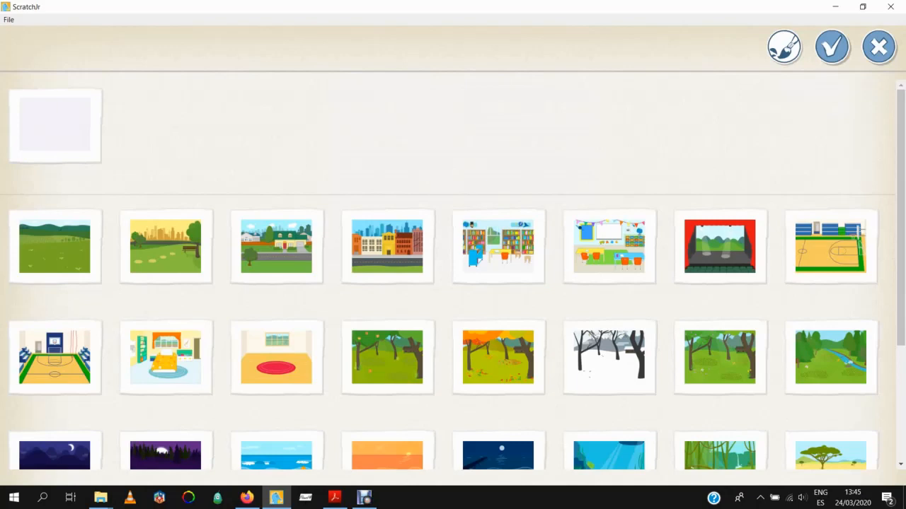
pyautogui.click(830, 358)
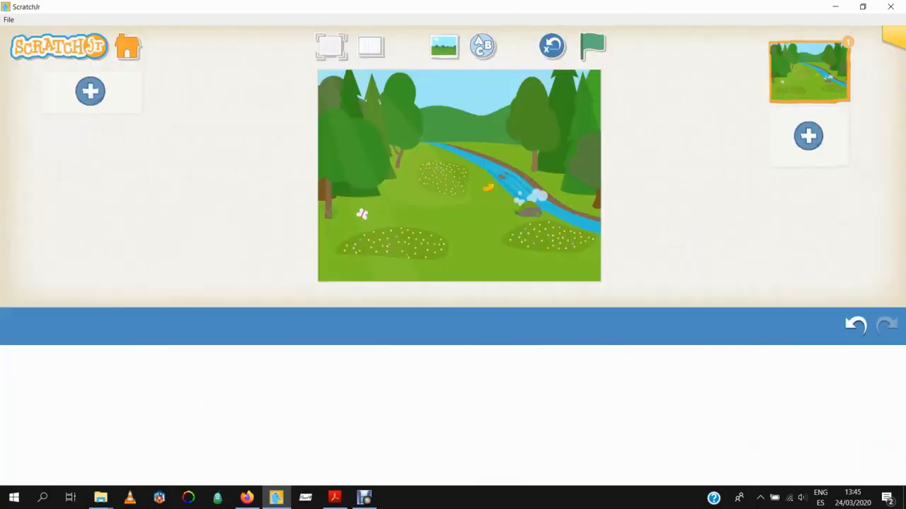
# - Add the Horse character from the library to the meadow stage
pyautogui.click(89, 91)
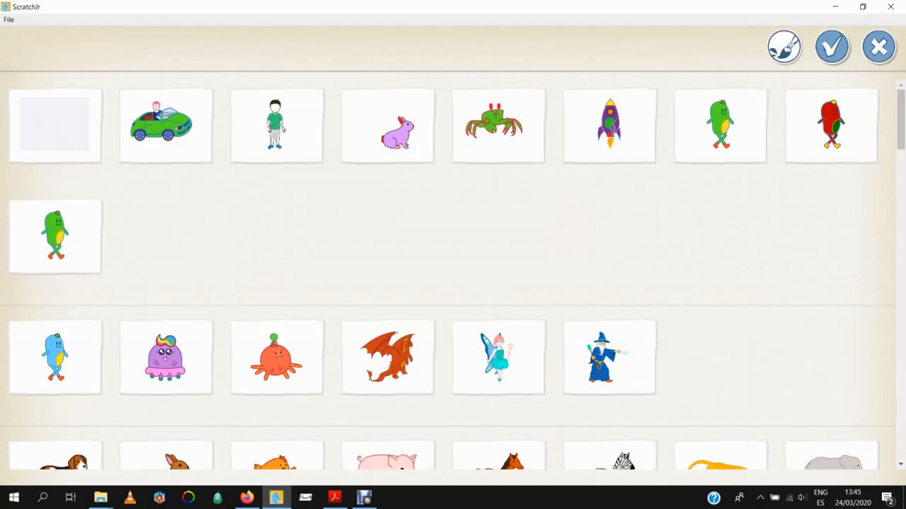
pyautogui.click(498, 459)
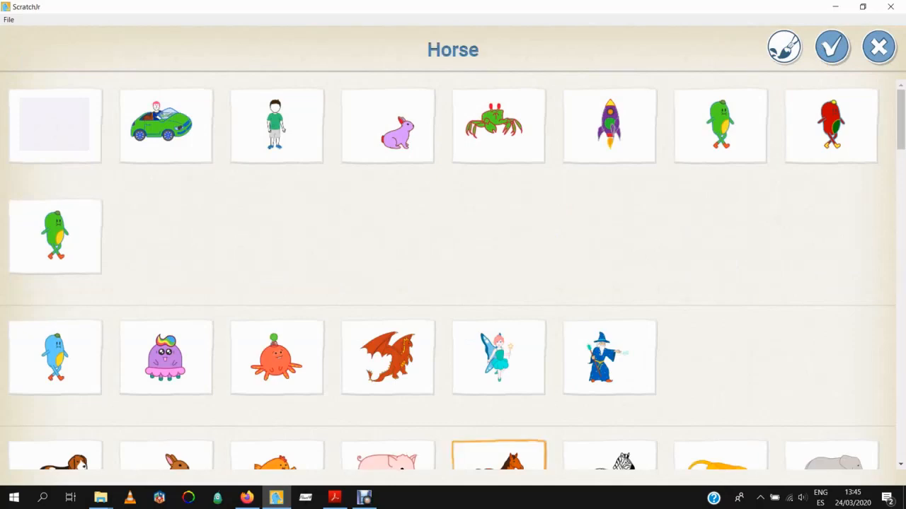
pyautogui.click(832, 46)
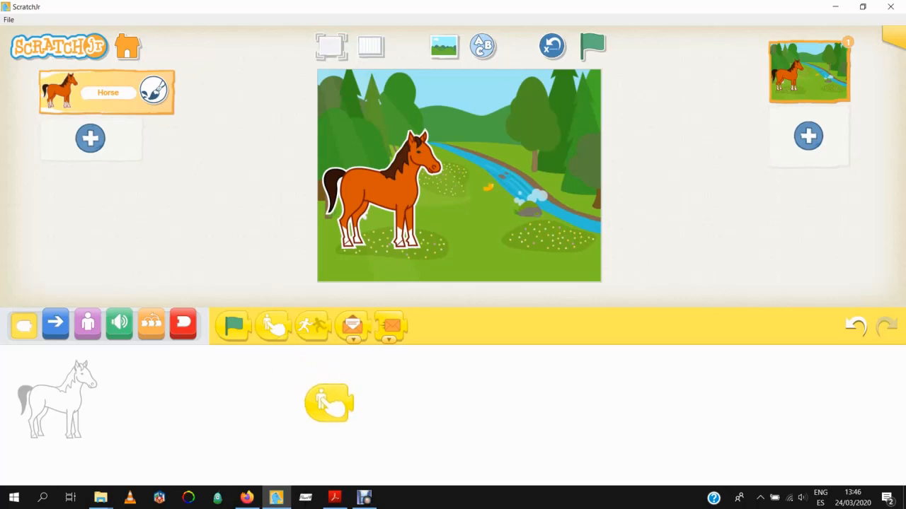
# - Open the horse's sound recorder from the green Sound category
pyautogui.click(118, 324)
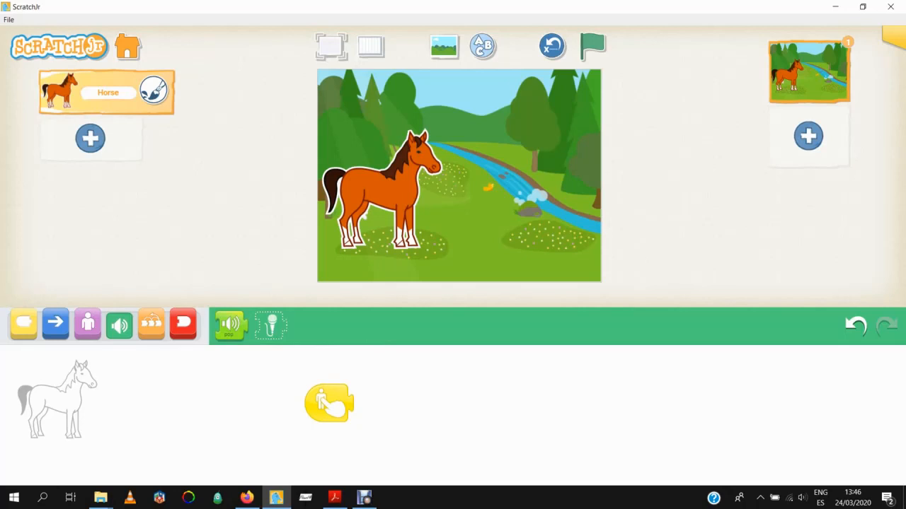
pyautogui.click(271, 325)
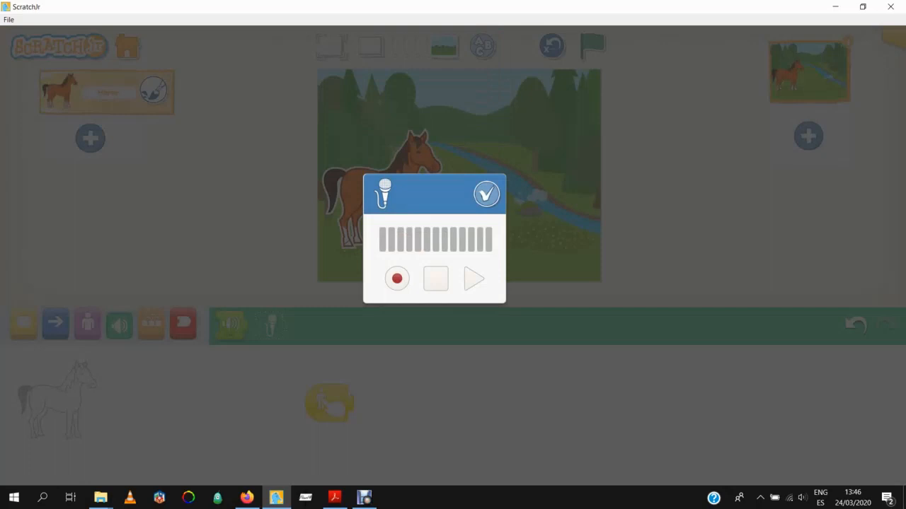
# - Record the horse's sound 1 in the recorder
pyautogui.click(396, 278)
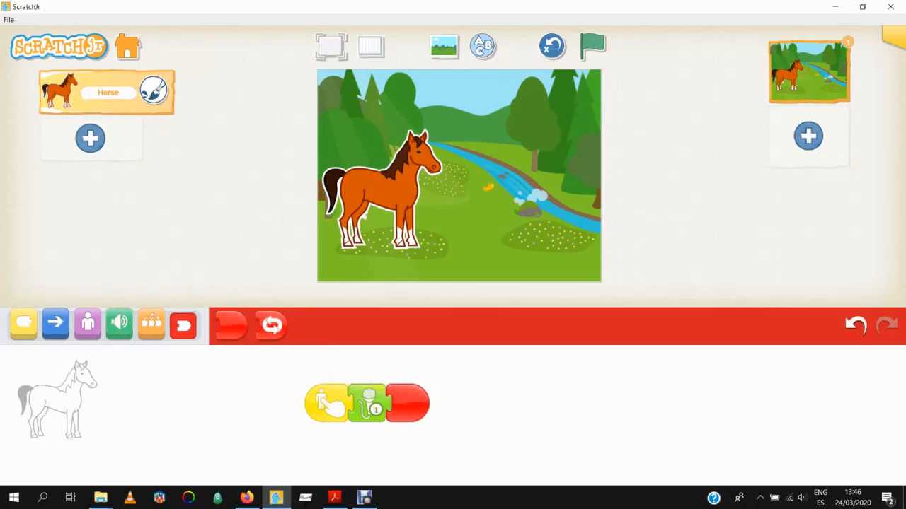
# - Test the horse's tap sound, then bring up the character library
pyautogui.click(593, 46)
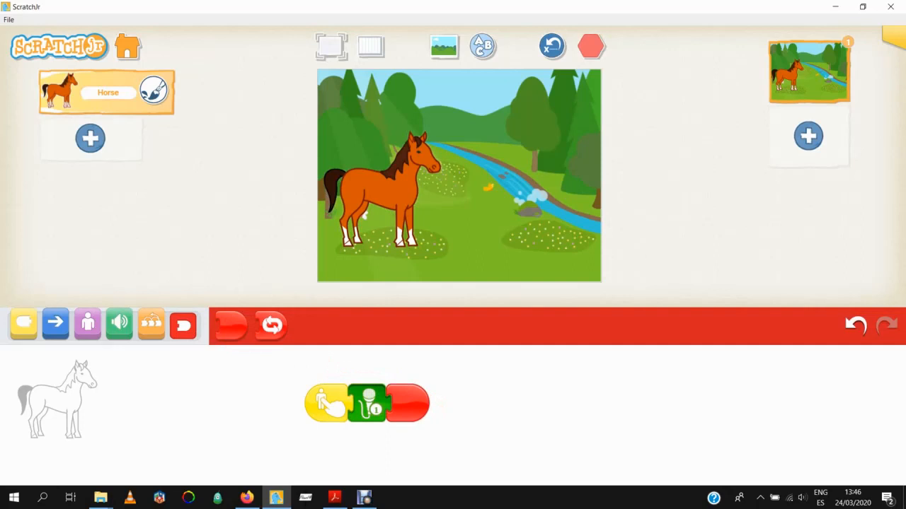
pyautogui.click(591, 46)
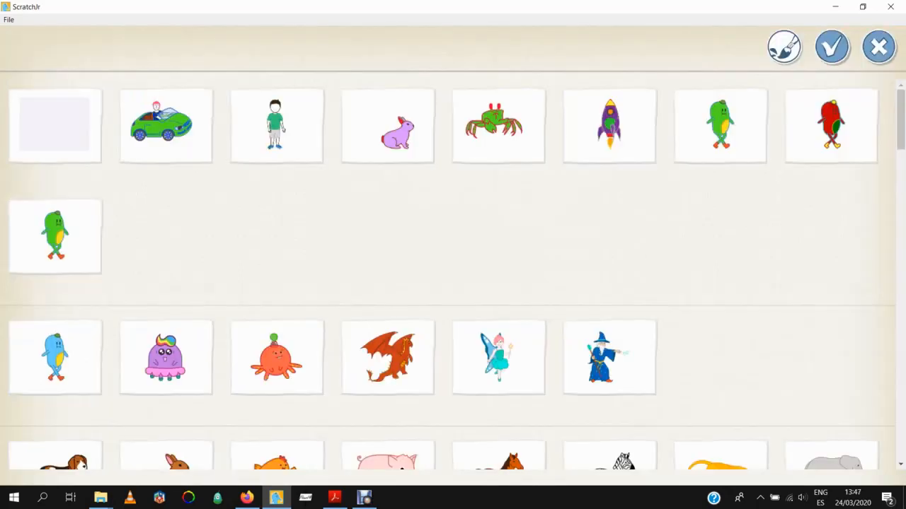
# - Add the Pig character to the meadow and show its trigger blocks
pyautogui.scroll(-3)
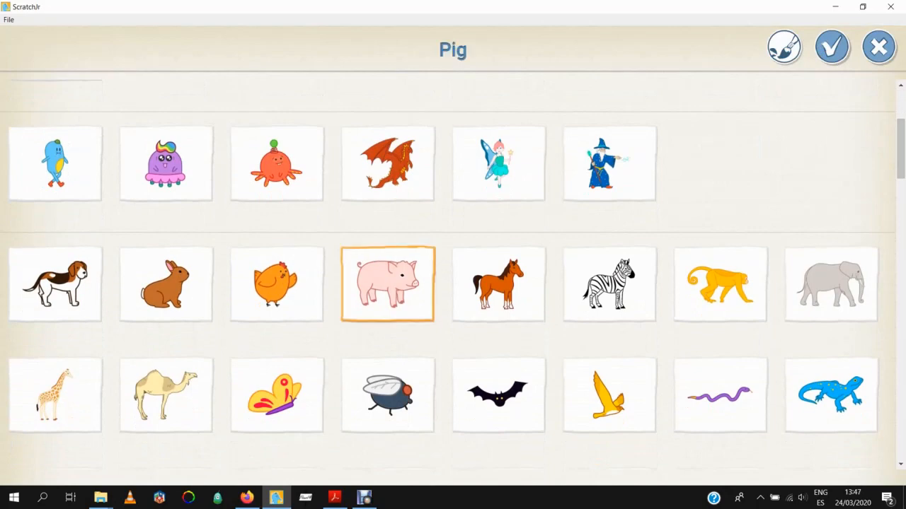
pyautogui.click(832, 47)
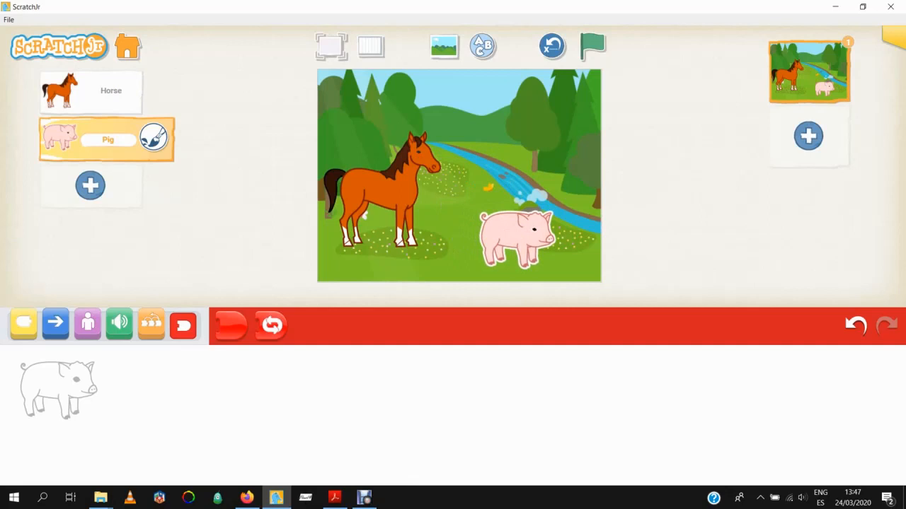
pyautogui.click(183, 324)
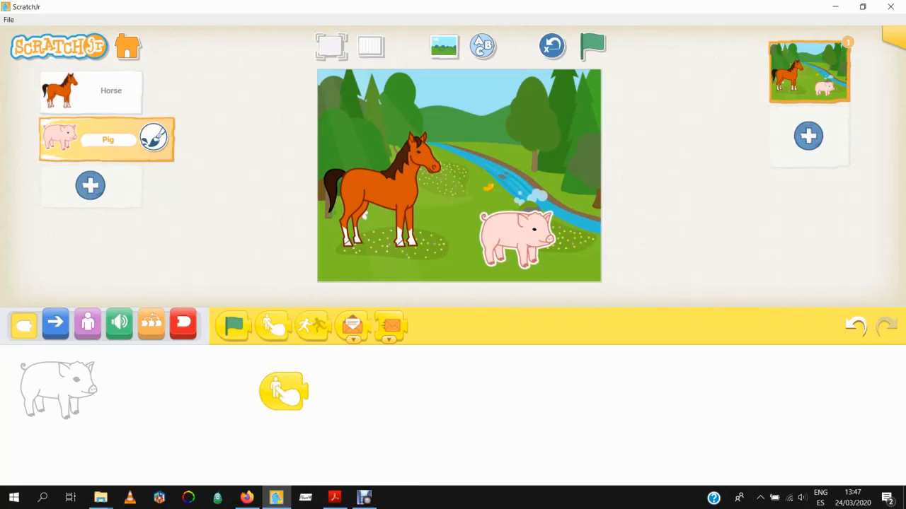
# - Record and save a sound 1 for the pig
pyautogui.click(119, 324)
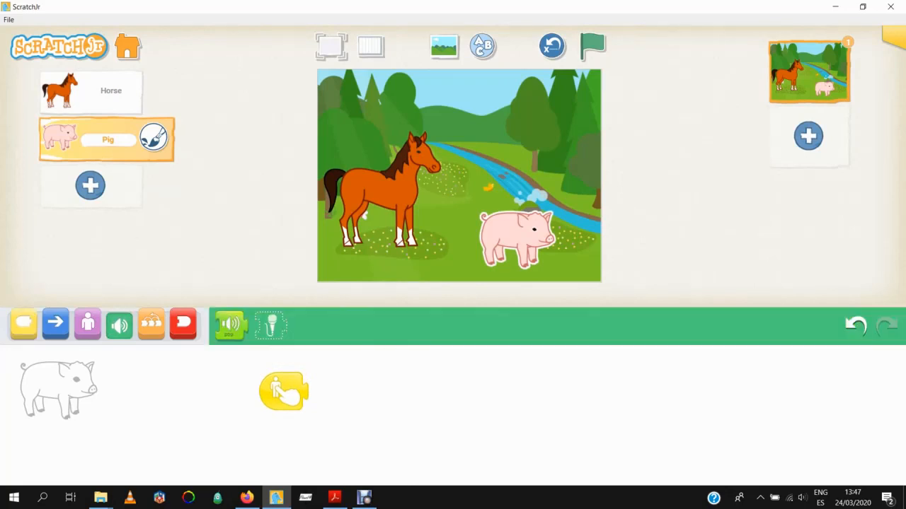
pyautogui.click(269, 325)
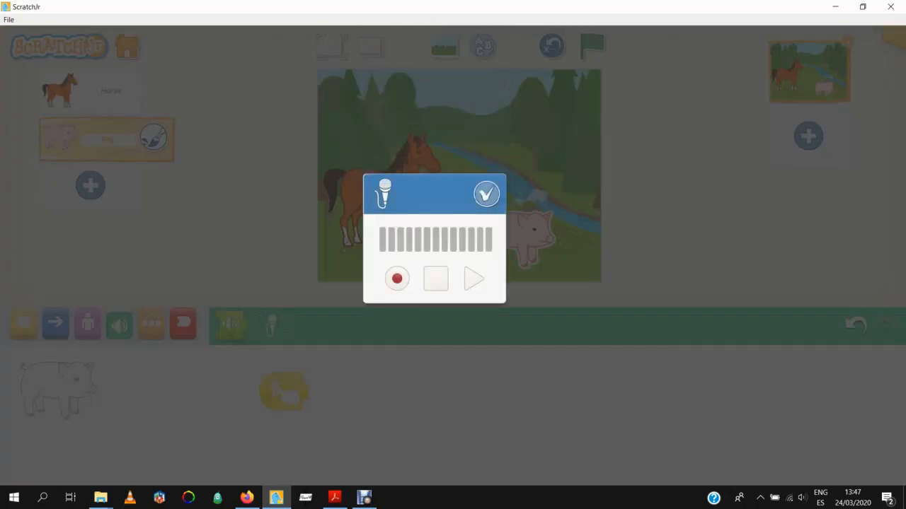
pyautogui.click(396, 278)
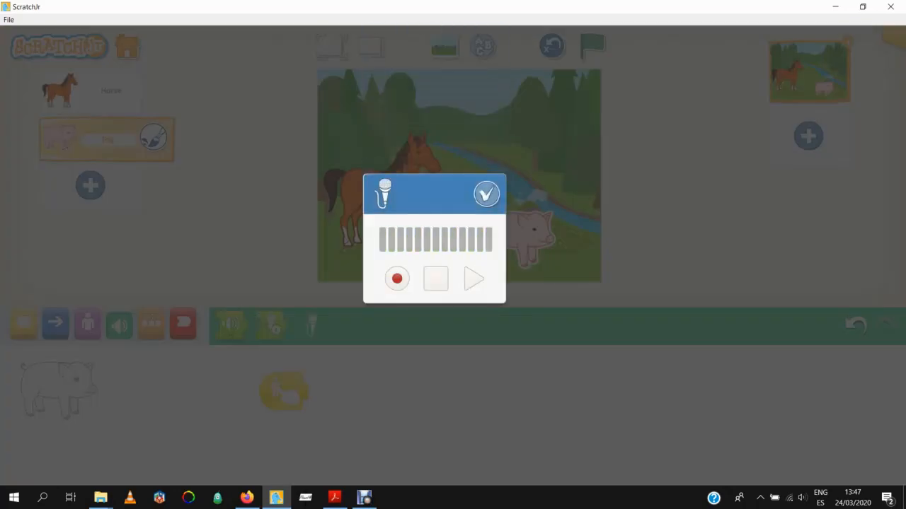
pyautogui.click(486, 193)
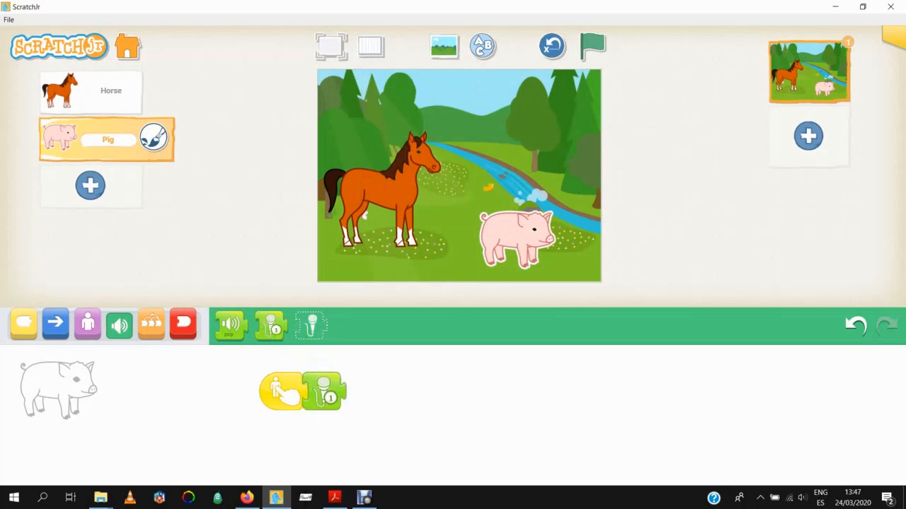
# - End the pig's script with an End block, test it, then stop
pyautogui.click(183, 324)
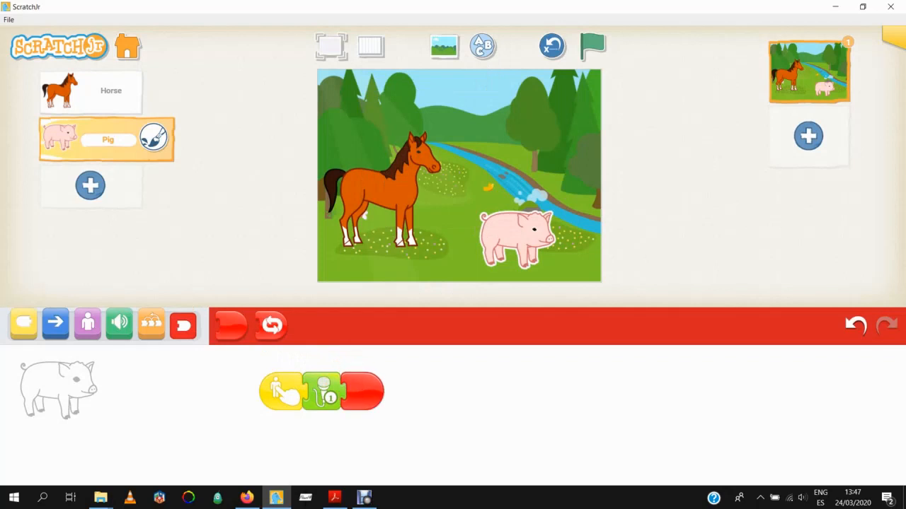
pyautogui.click(592, 46)
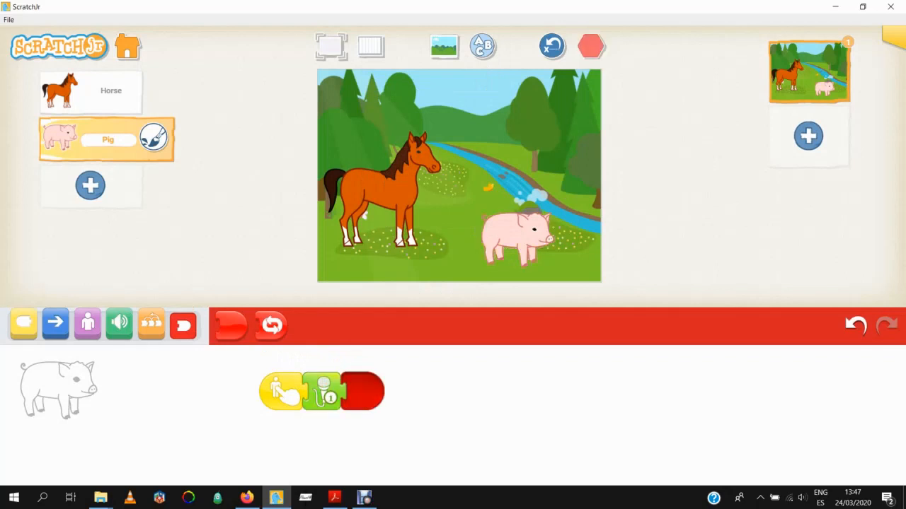
pyautogui.click(590, 46)
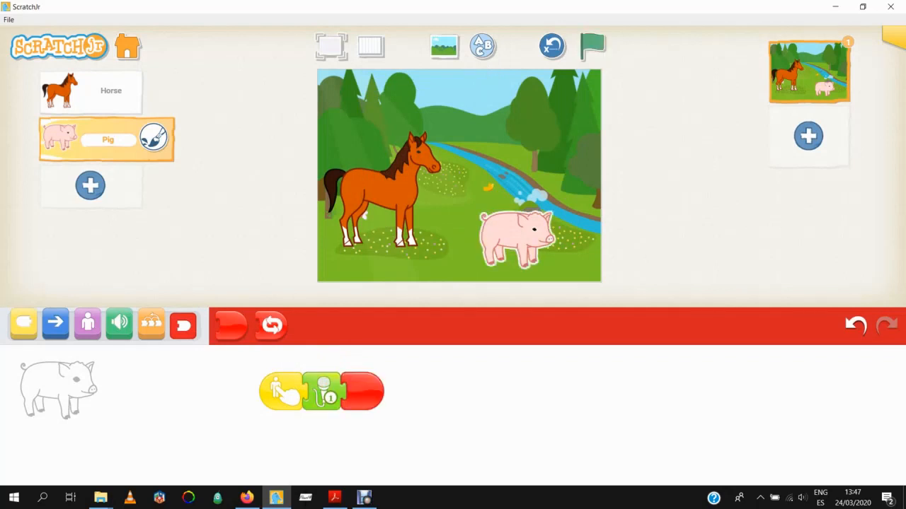